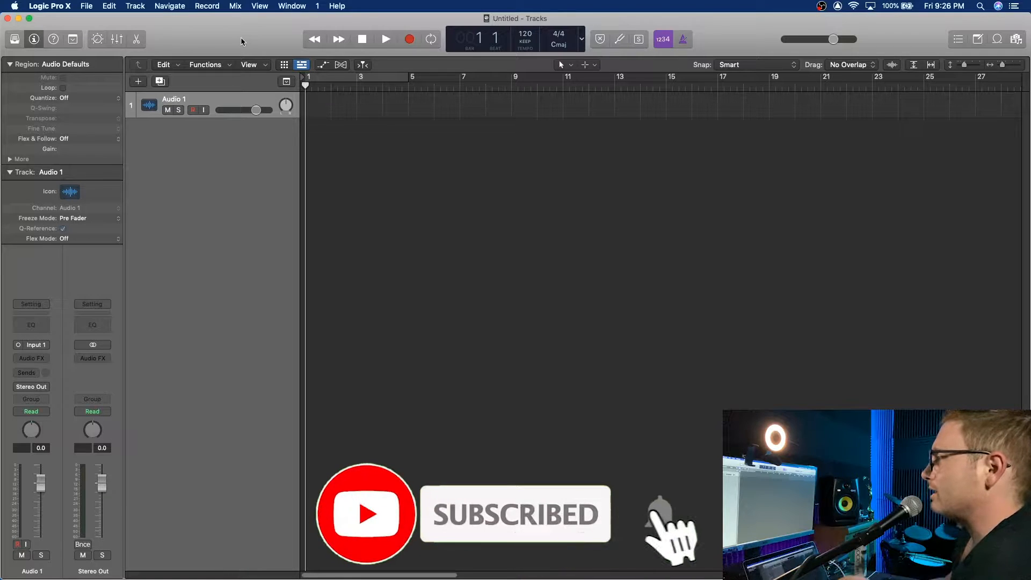
- Start Save As and navigate to Church Recording > Regular Projects > Words Aren't Enough
{"action": "left_click", "coordinate": [86, 6]}
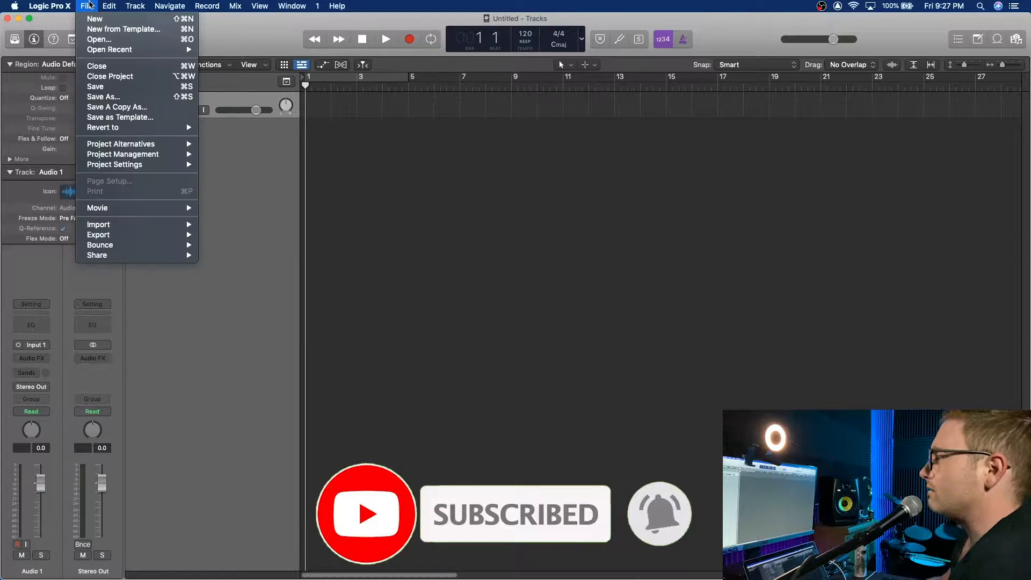
{"action": "left_click", "coordinate": [103, 96]}
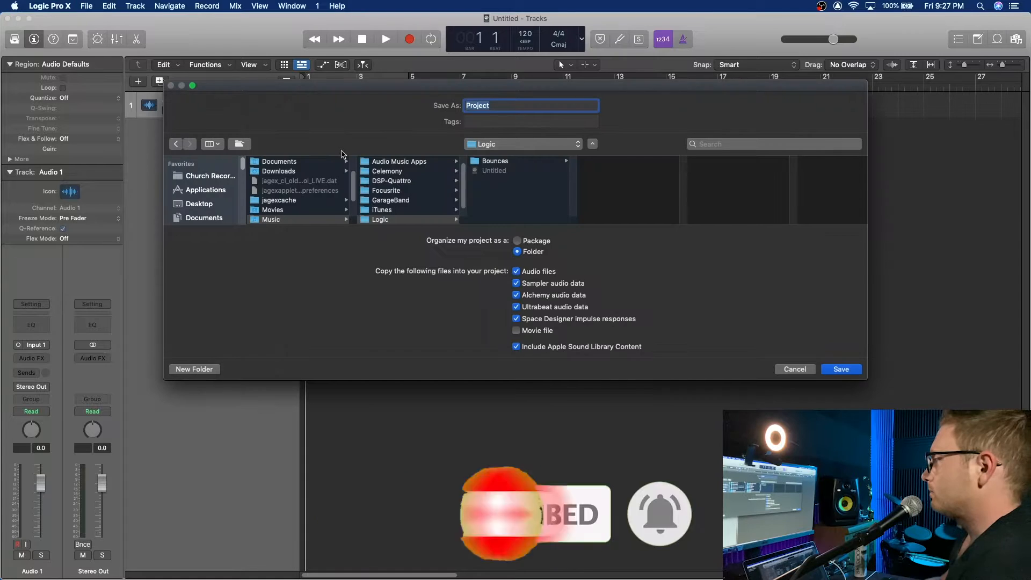
{"action": "left_click", "coordinate": [210, 176]}
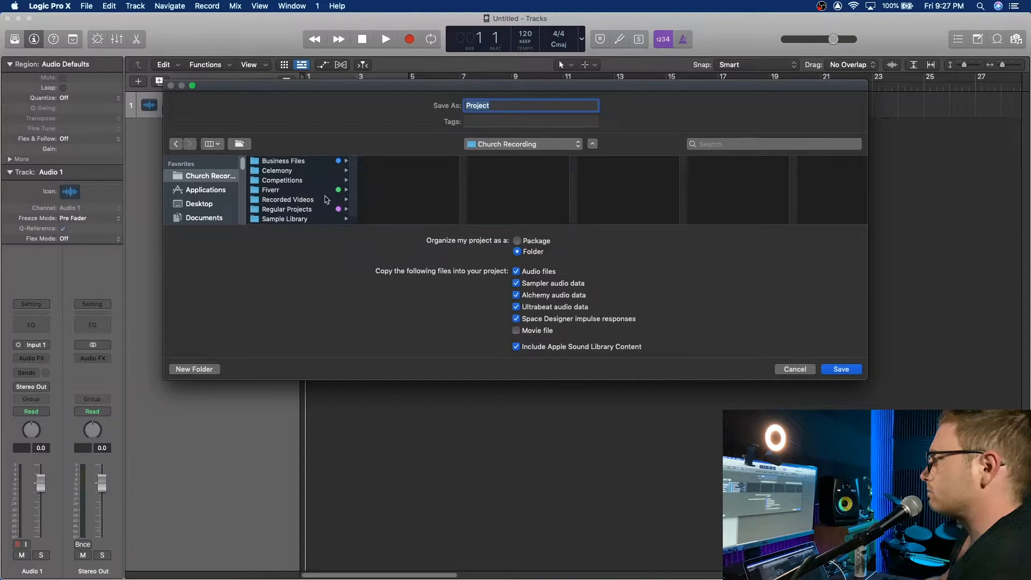
{"action": "left_click", "coordinate": [287, 209]}
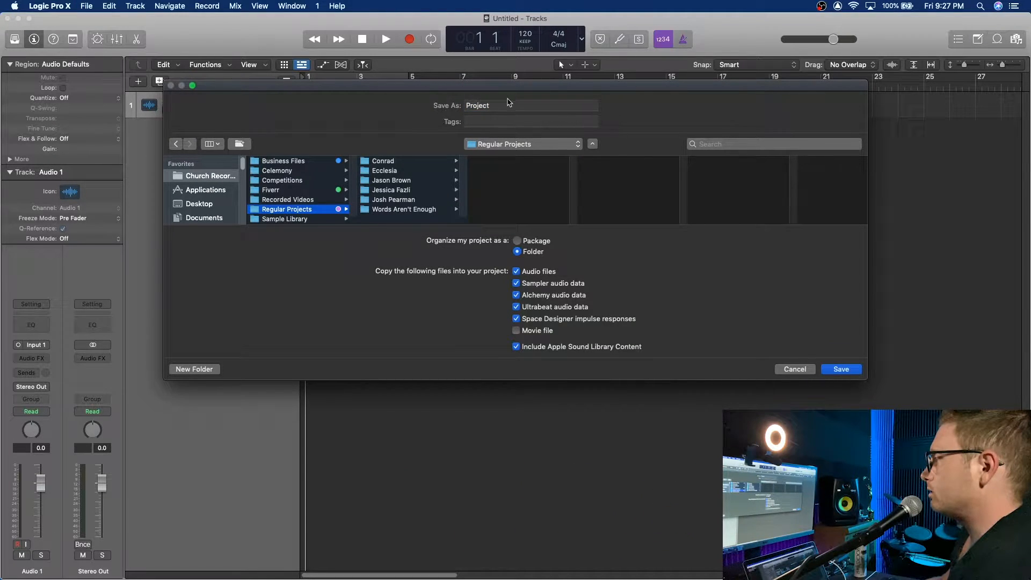
{"action": "left_click", "coordinate": [404, 209]}
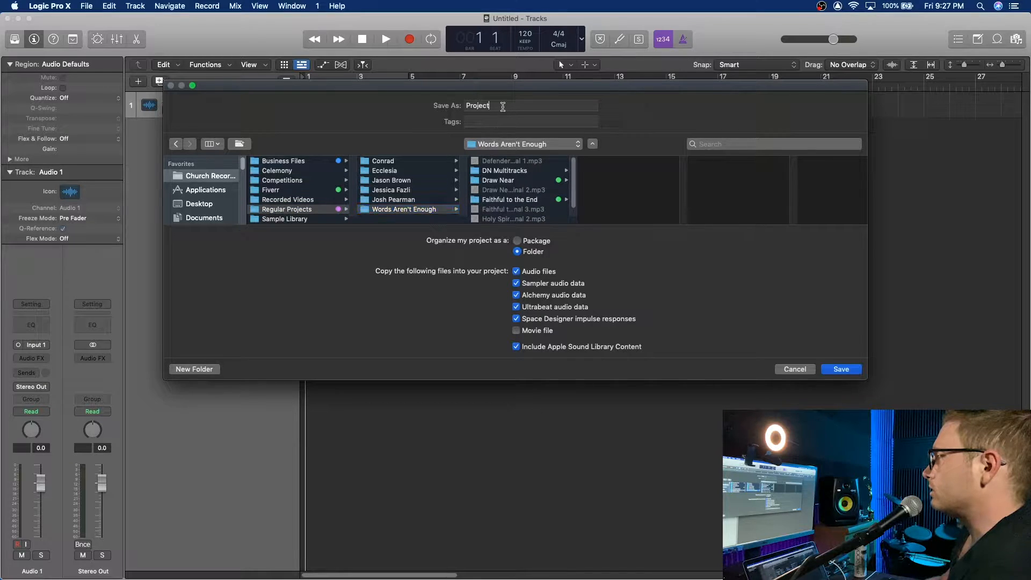
- Name the project 'Draw Near New Mix' and organize it as a folder
{"action": "type", "text": "Draw Near New"}
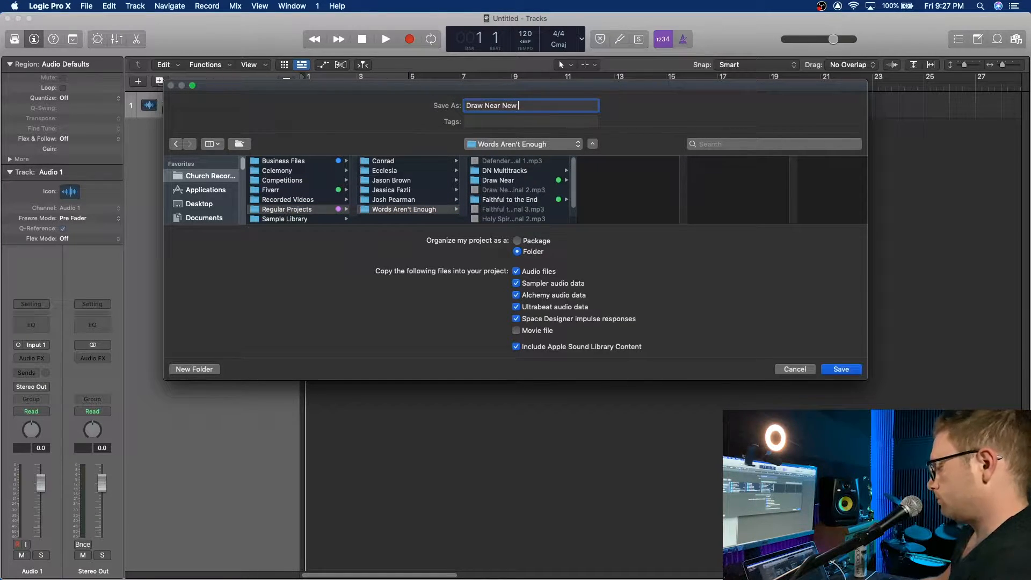
{"action": "type", "text": "Mix"}
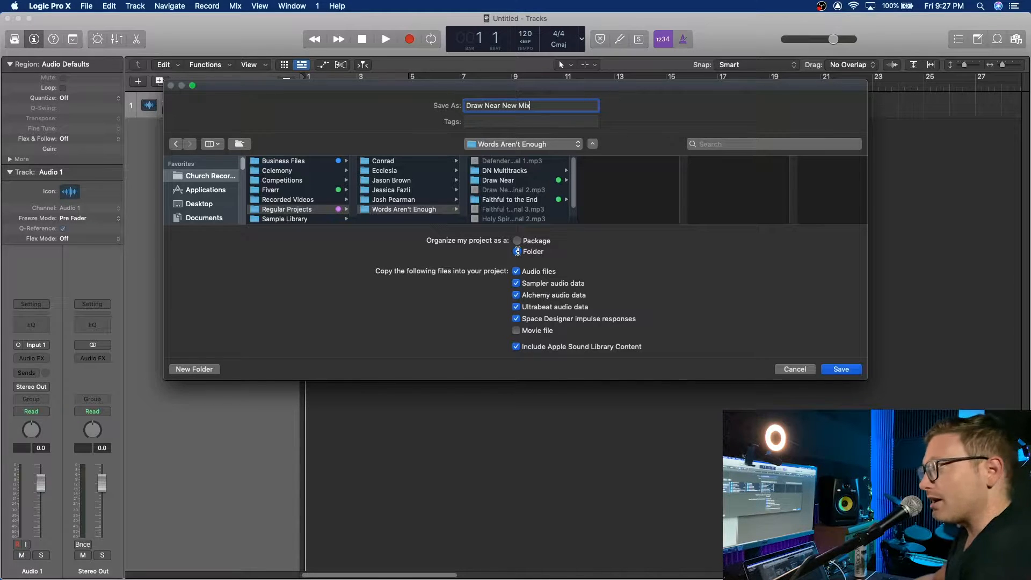
{"action": "left_click", "coordinate": [517, 241]}
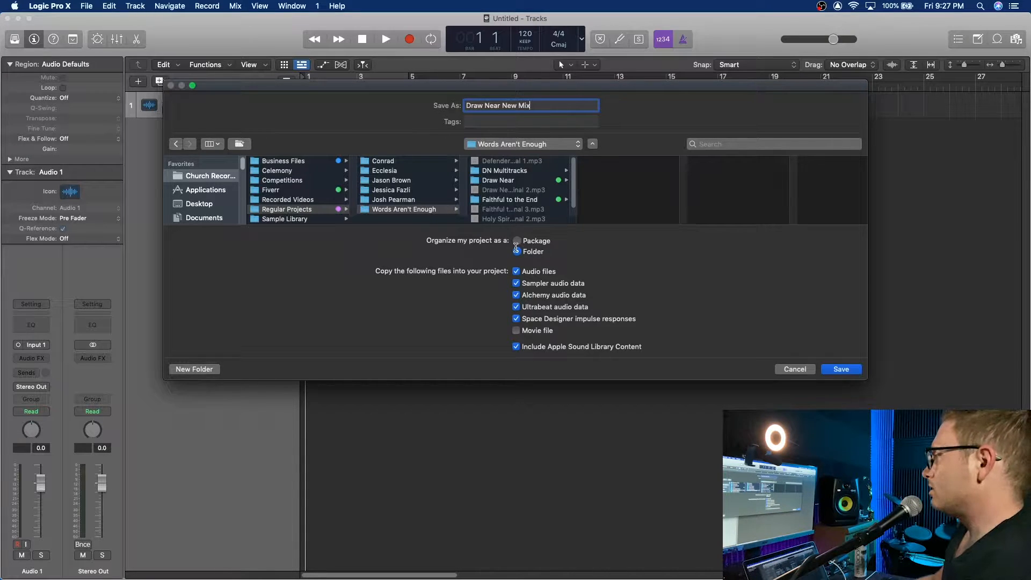
{"action": "left_click", "coordinate": [517, 251]}
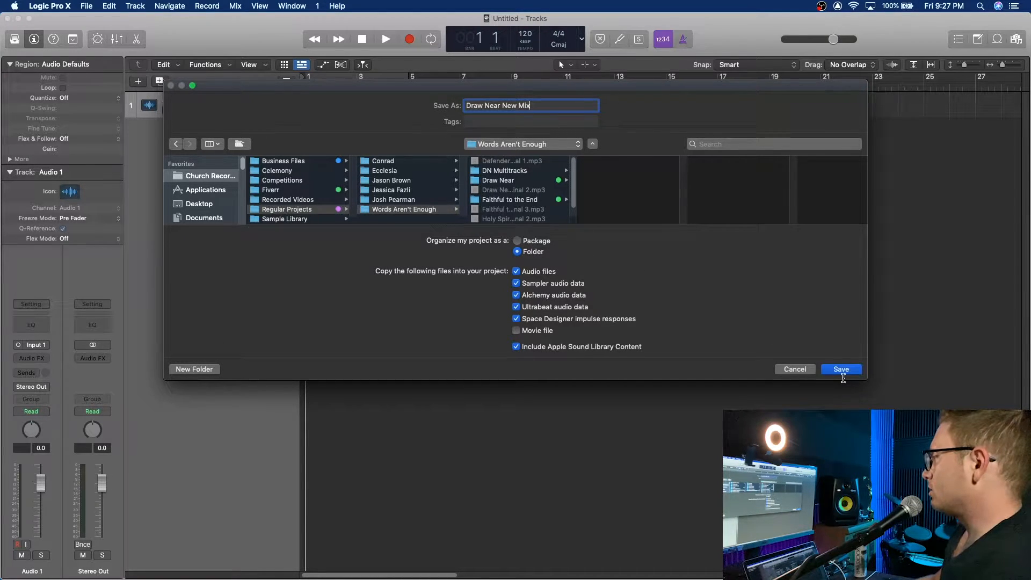
- Save the project and copy the DN Multitracks files into the Draw Near New Mix folder
{"action": "left_click", "coordinate": [840, 369]}
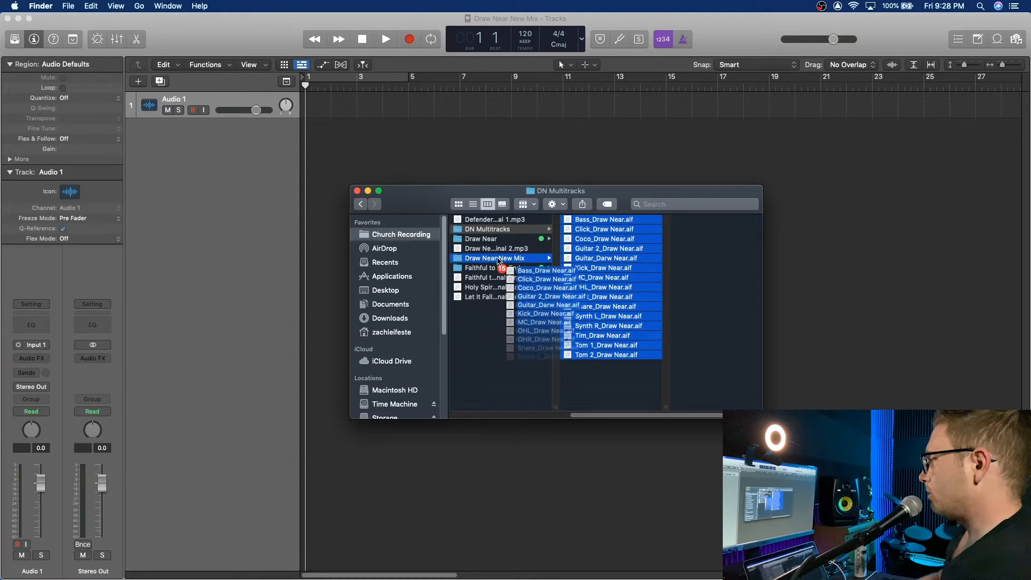
{"action": "left_click", "coordinate": [494, 258]}
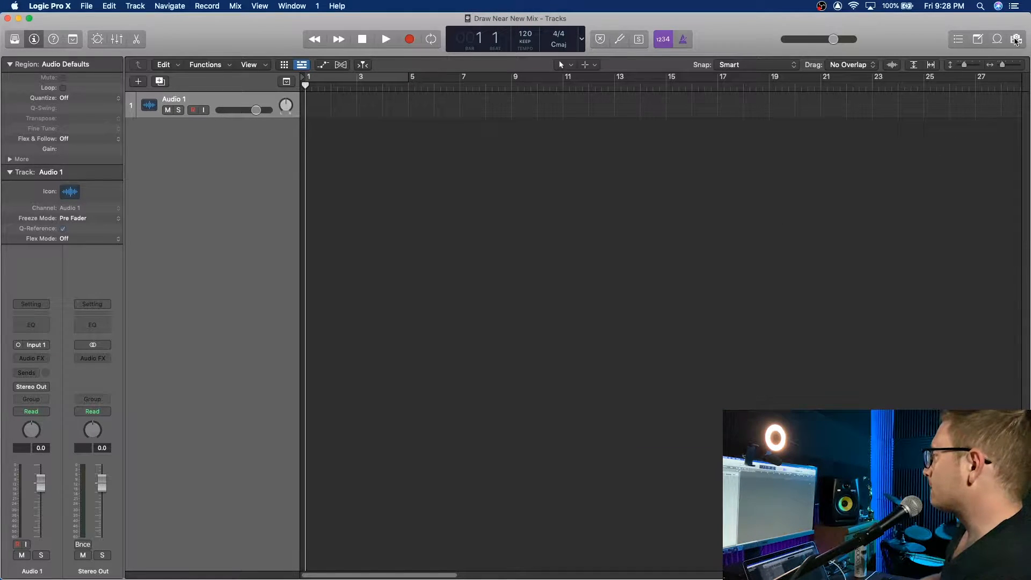
- Add all fifteen Draw Near multitrack files to the project and switch it to 48 kHz
{"action": "left_click", "coordinate": [1016, 38]}
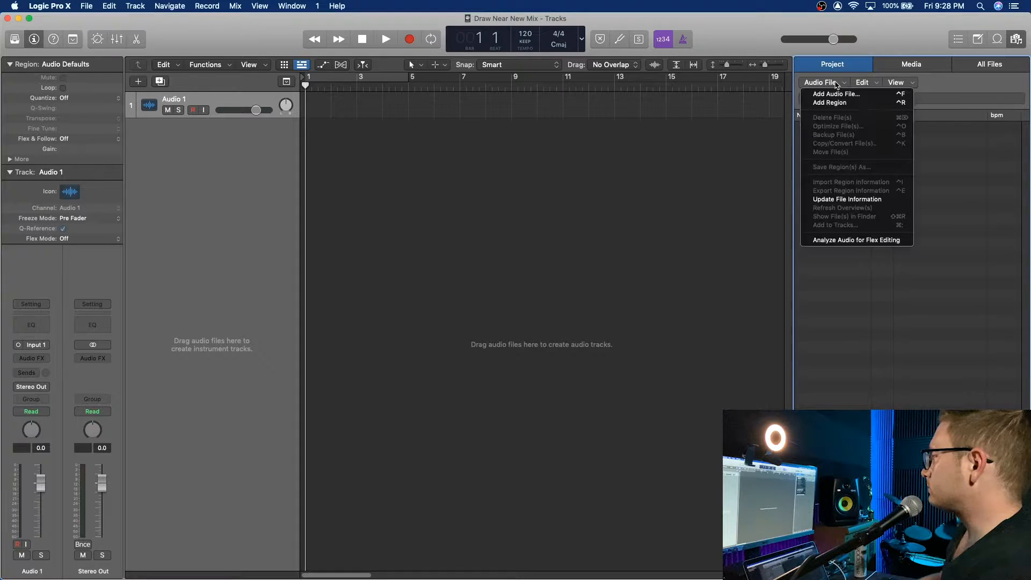
{"action": "left_click", "coordinate": [821, 82]}
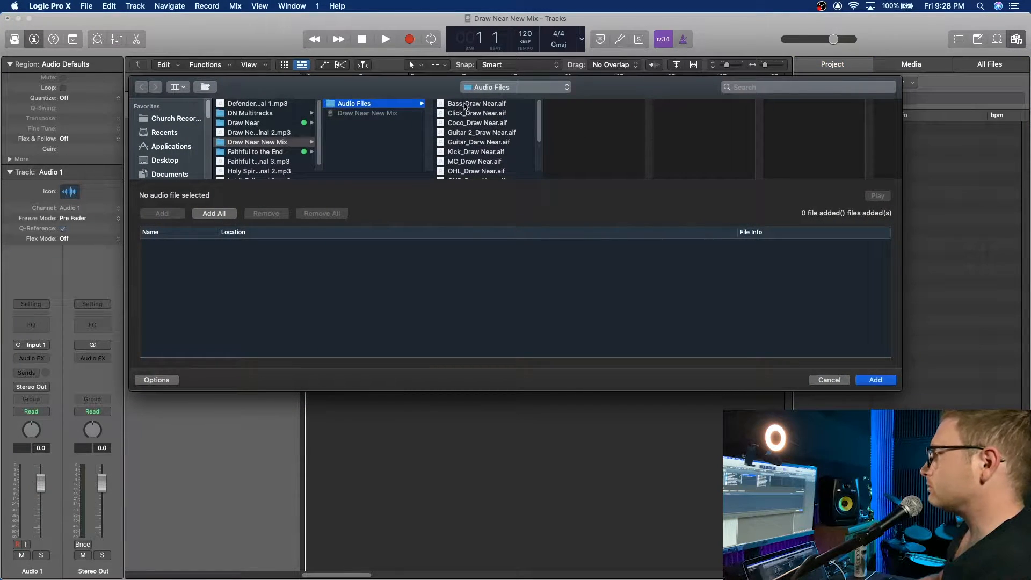
{"action": "left_click", "coordinate": [477, 103]}
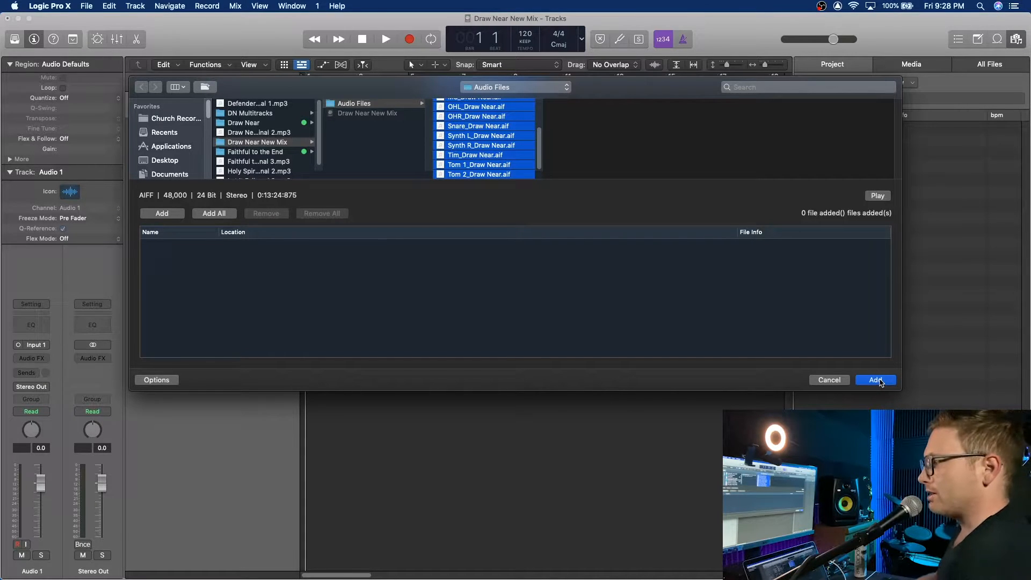
{"action": "left_click", "coordinate": [213, 213]}
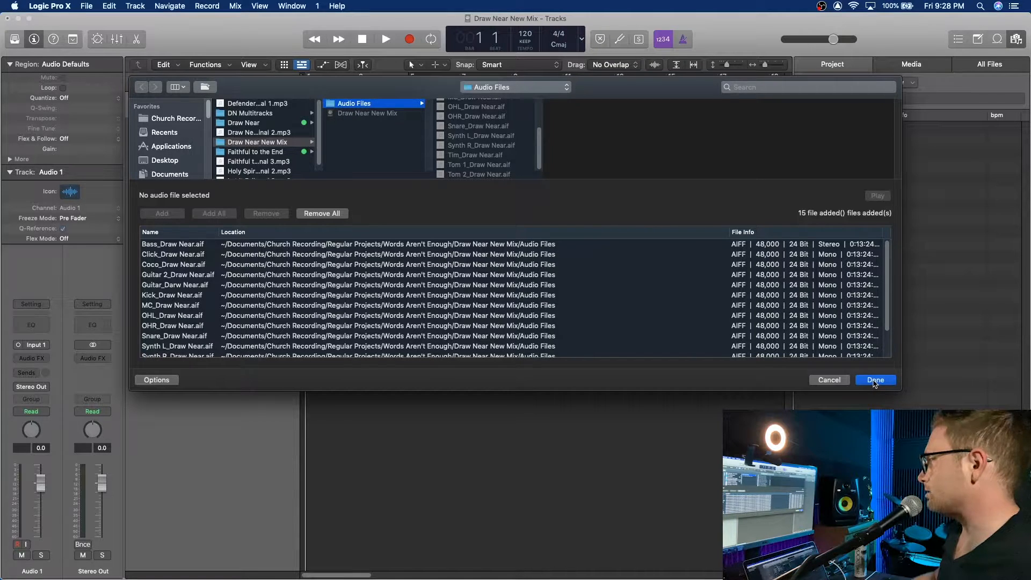
{"action": "left_click", "coordinate": [875, 379]}
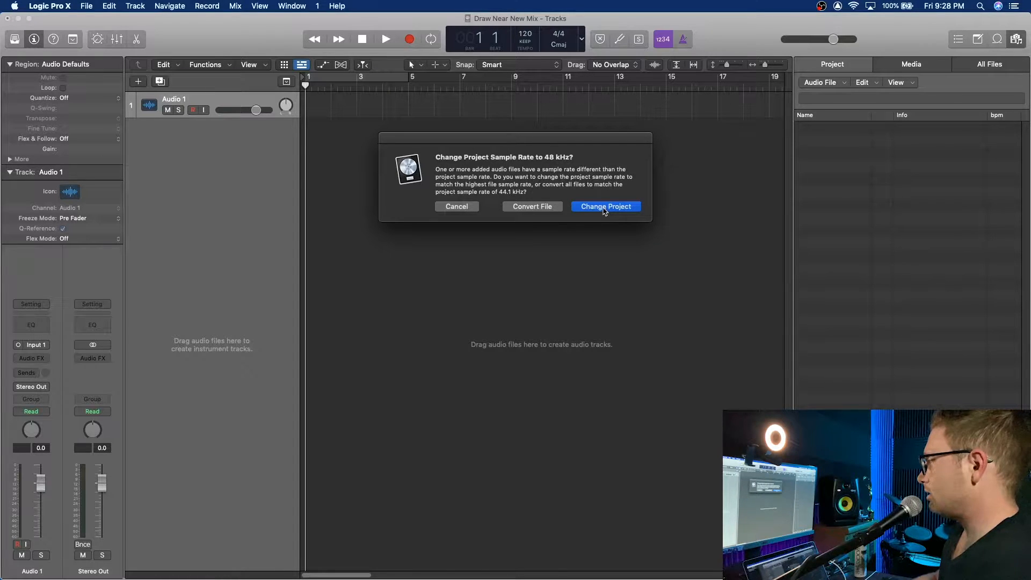
{"action": "left_click", "coordinate": [605, 206]}
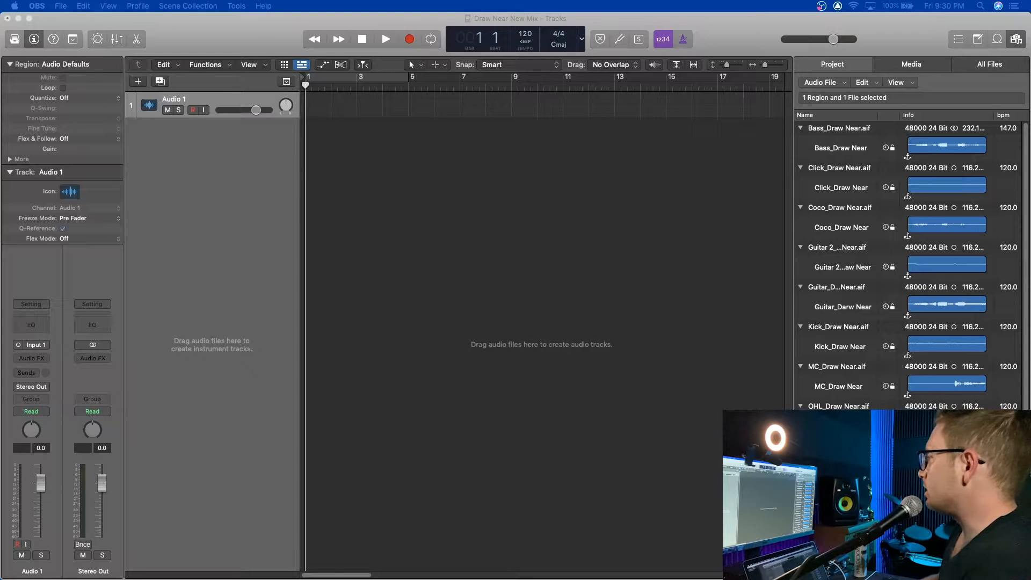
- Put the fifteen imported stems on their own tracks and import the files' tempo information
{"action": "left_click", "coordinate": [838, 128]}
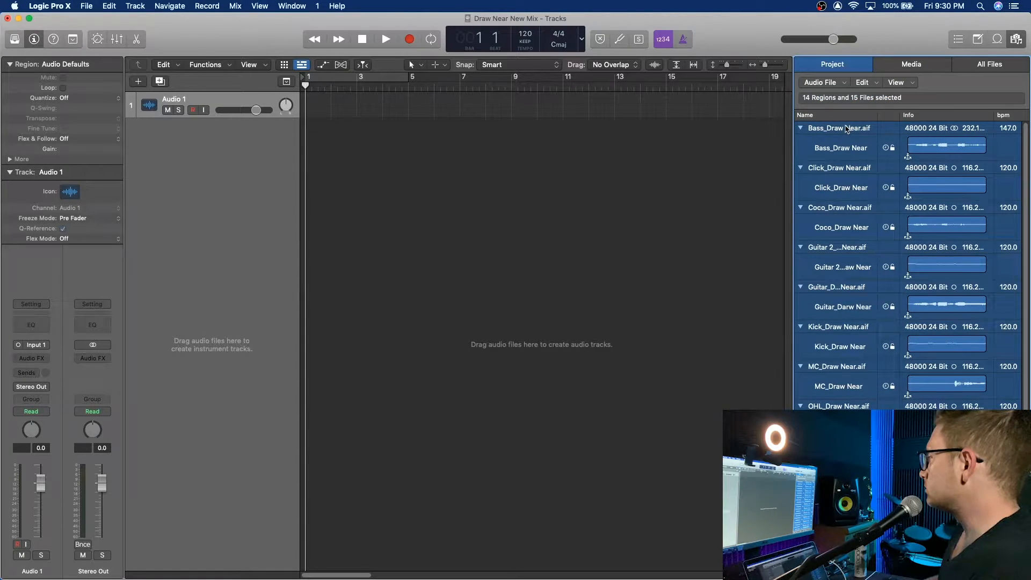
{"action": "mouse_move", "coordinate": [861, 327]}
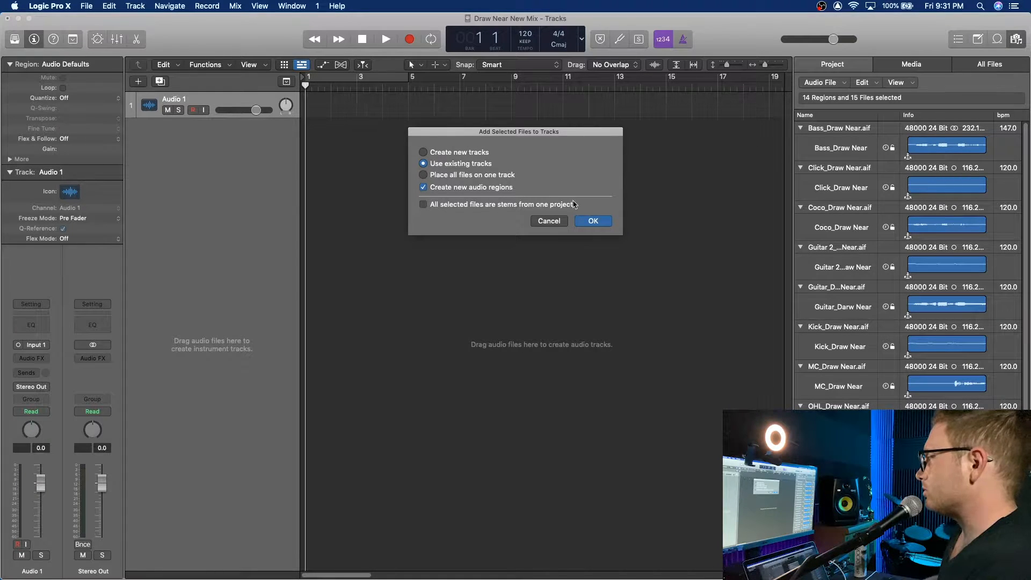
{"action": "left_click", "coordinate": [592, 220]}
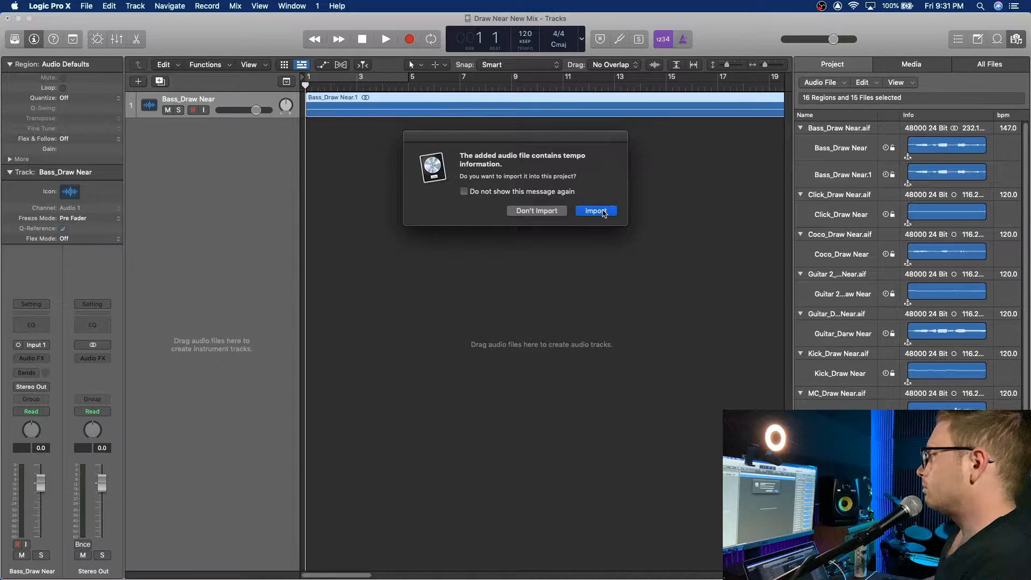
{"action": "left_click", "coordinate": [595, 211]}
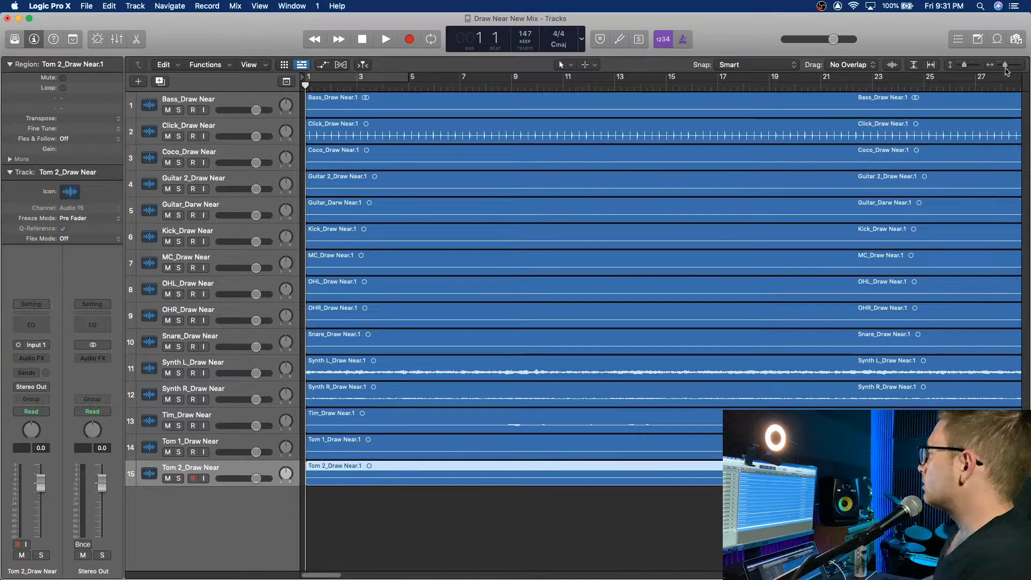
- Zoom into the first bars, solo the Click track, and set the tempo to 130
{"action": "left_click", "coordinate": [1004, 65]}
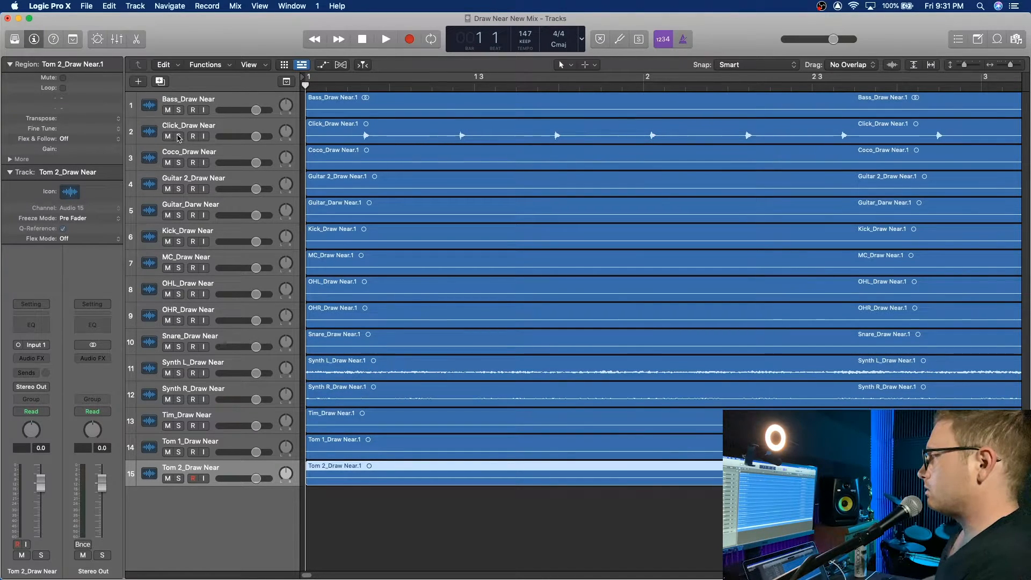
{"action": "left_click", "coordinate": [178, 136]}
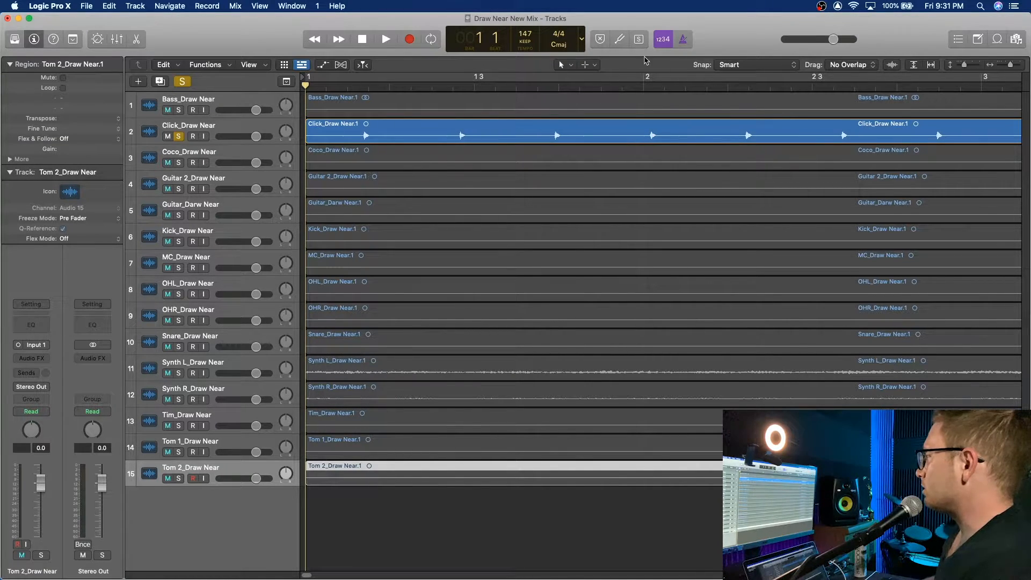
{"action": "left_click", "coordinate": [385, 39]}
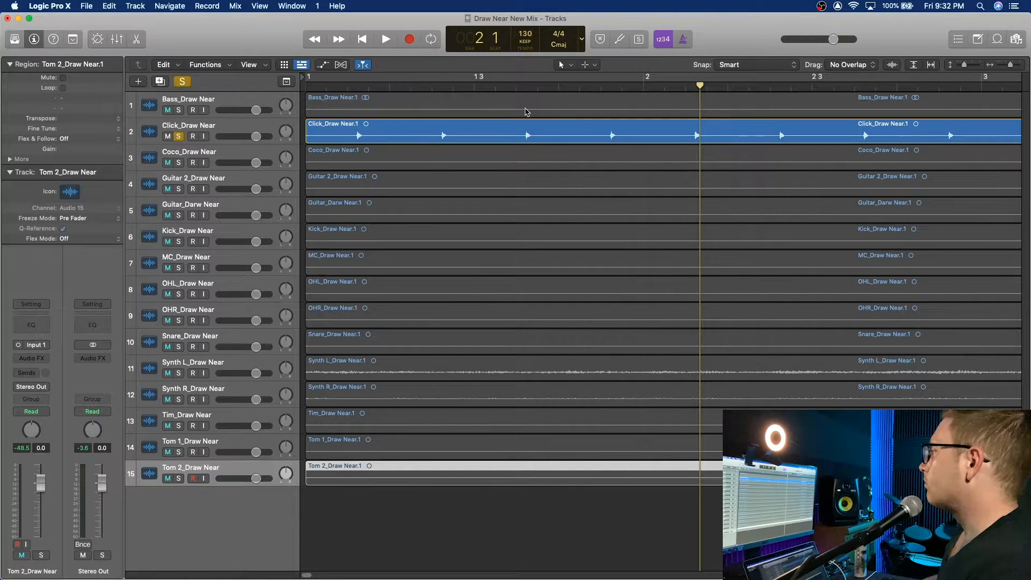
{"action": "left_click", "coordinate": [386, 39]}
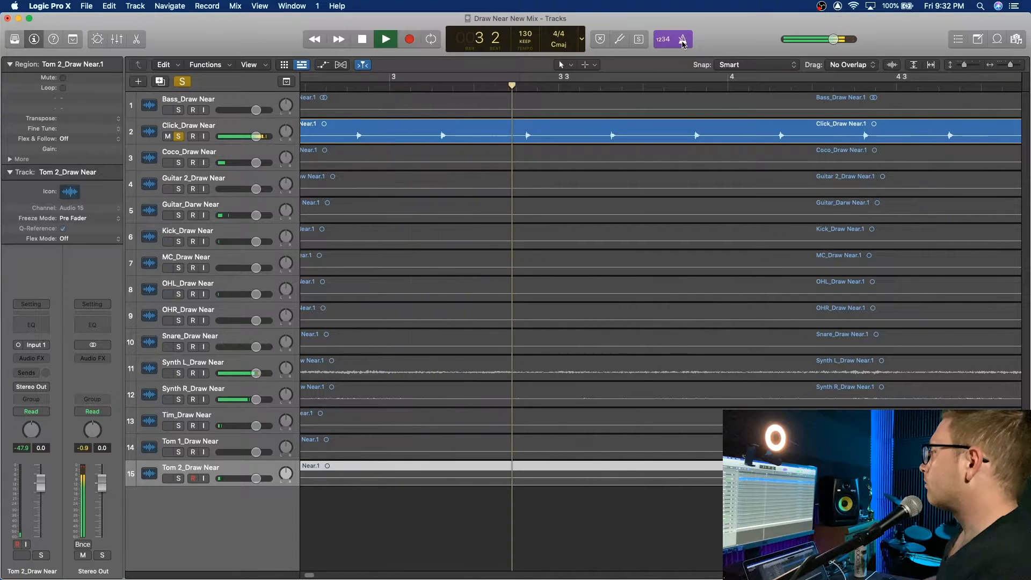
{"action": "left_click", "coordinate": [385, 39]}
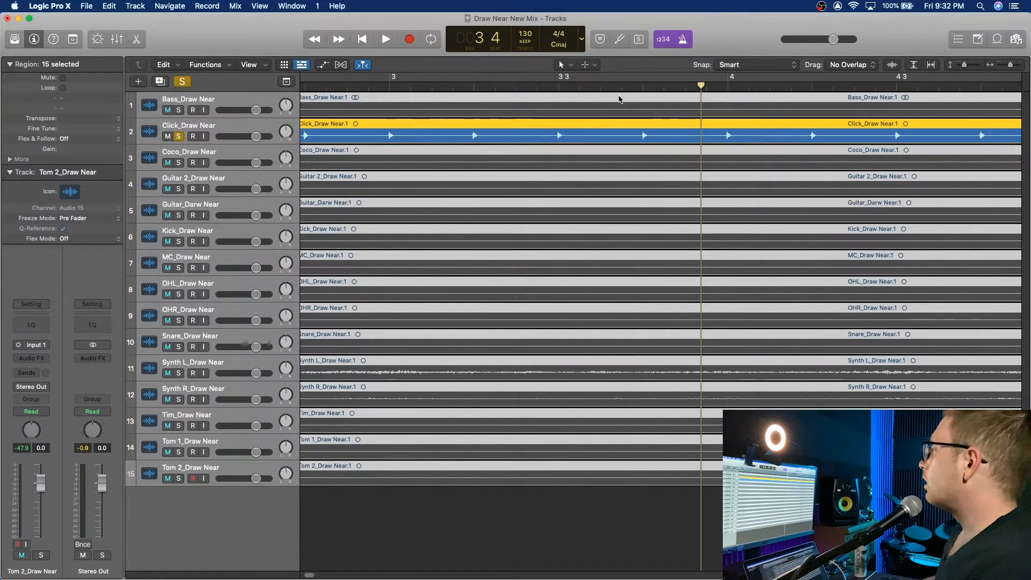
{"action": "left_click", "coordinate": [385, 39]}
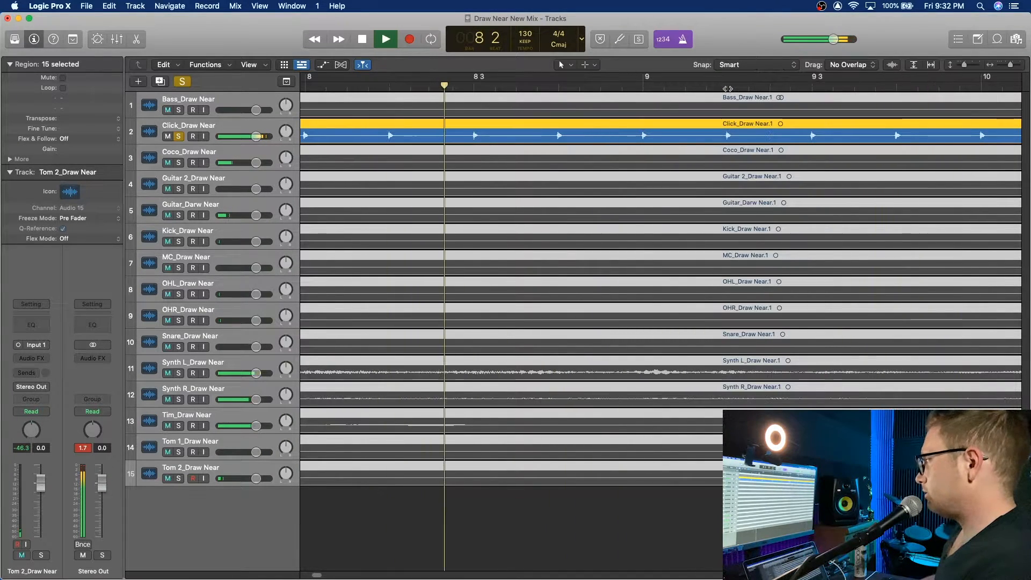
{"action": "left_click", "coordinate": [384, 39]}
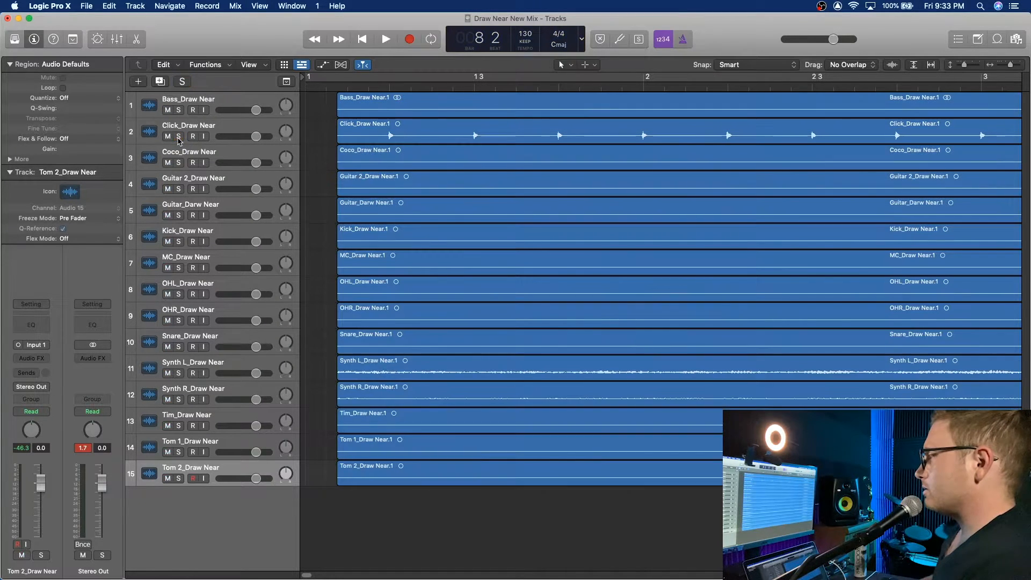
- Enable the track hide switches and hide the Click track
{"action": "left_click", "coordinate": [168, 136]}
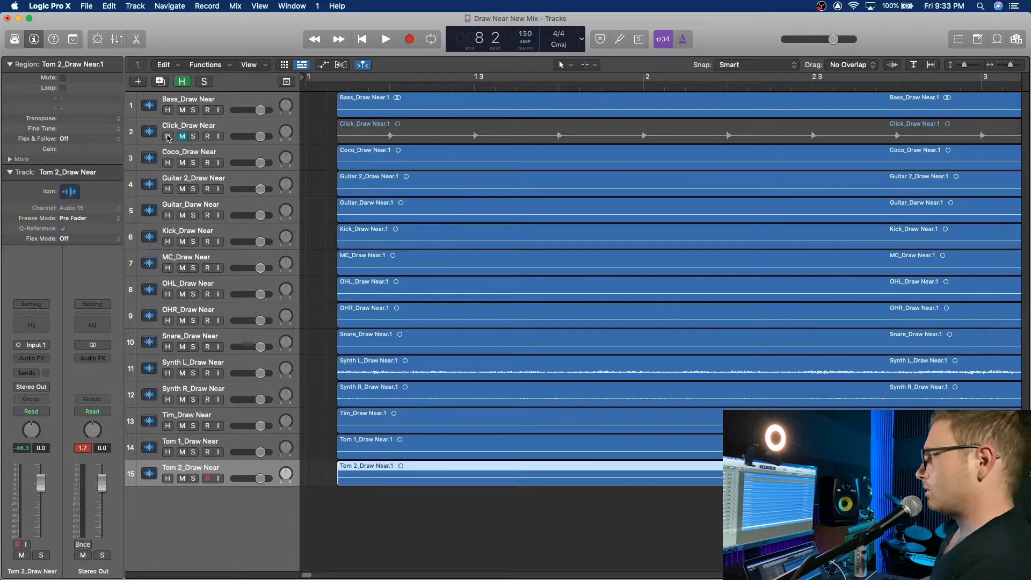
{"action": "left_click", "coordinate": [168, 136]}
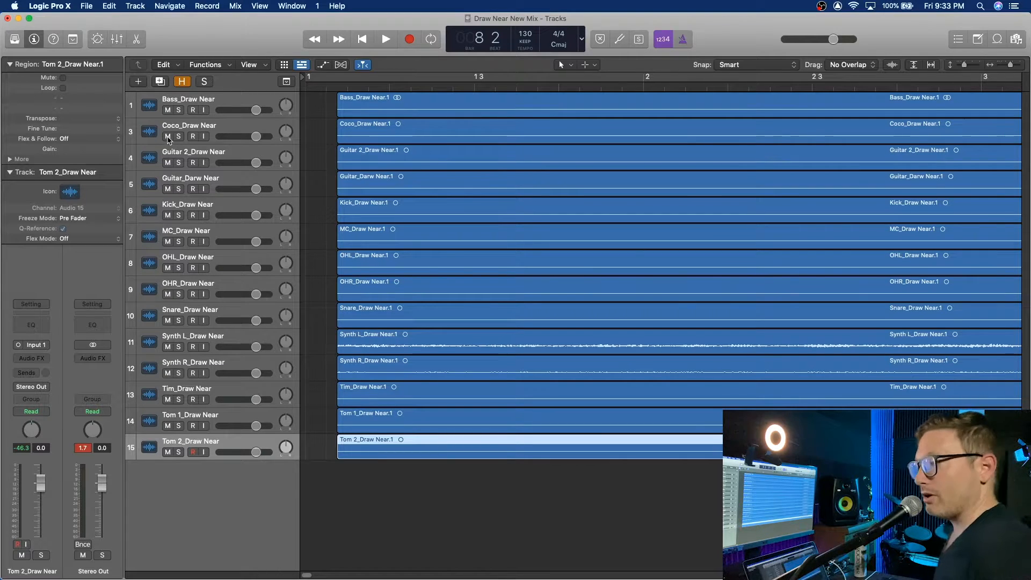
{"action": "mouse_move", "coordinate": [380, 160]}
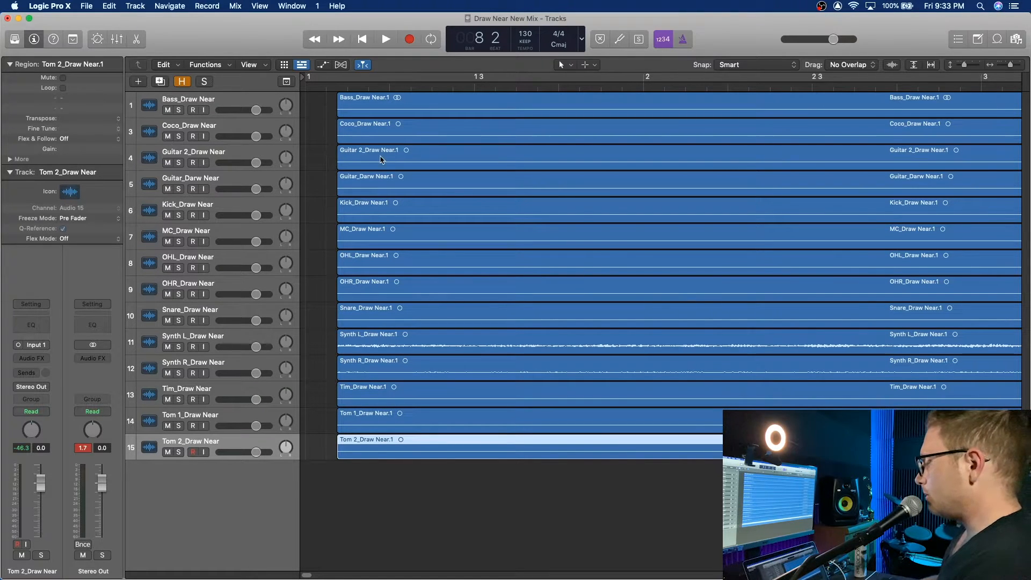
{"action": "mouse_move", "coordinate": [824, 167]}
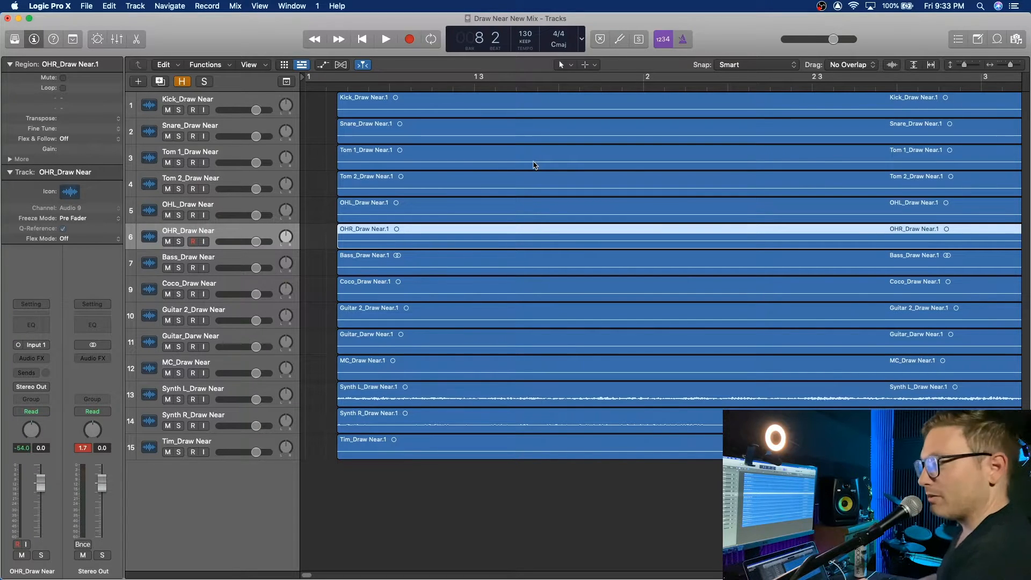
{"action": "mouse_move", "coordinate": [342, 121]}
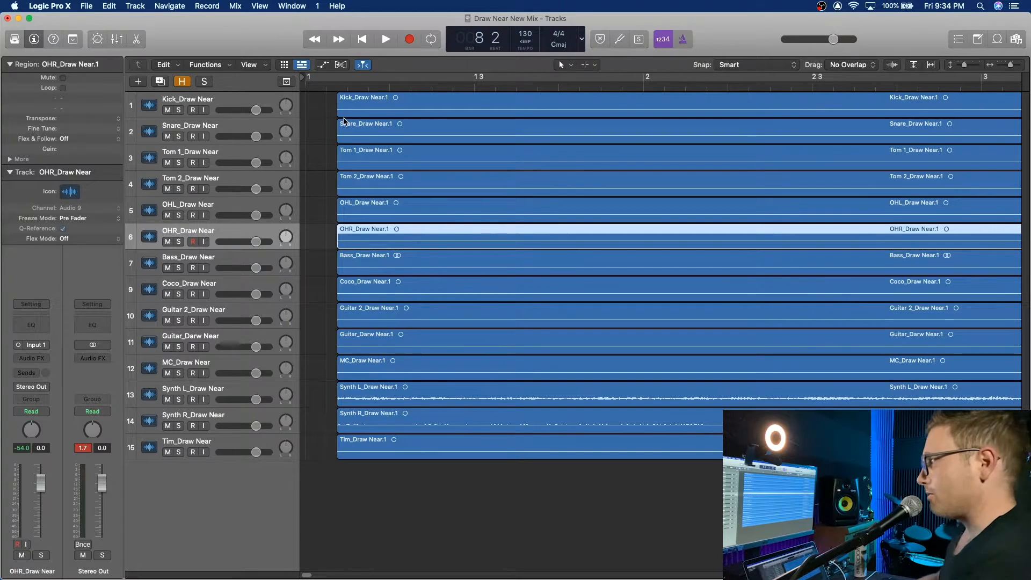
- Colour the six drum tracks' regions orange and the Bass track purple
{"action": "left_click_drag", "start_coordinate": [339, 105], "coordinate": [461, 229]}
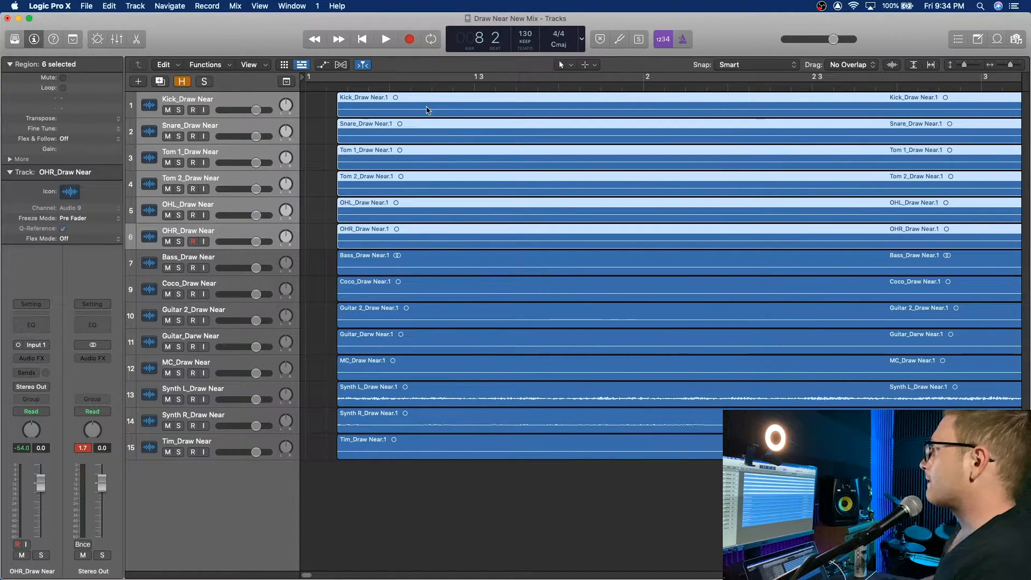
{"action": "mouse_move", "coordinate": [560, 107]}
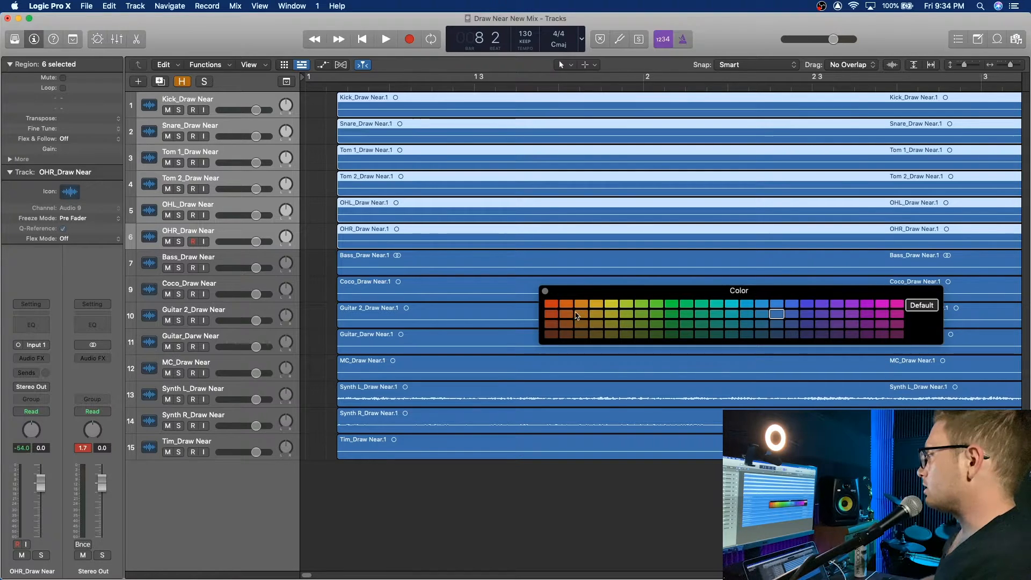
{"action": "left_click", "coordinate": [551, 305]}
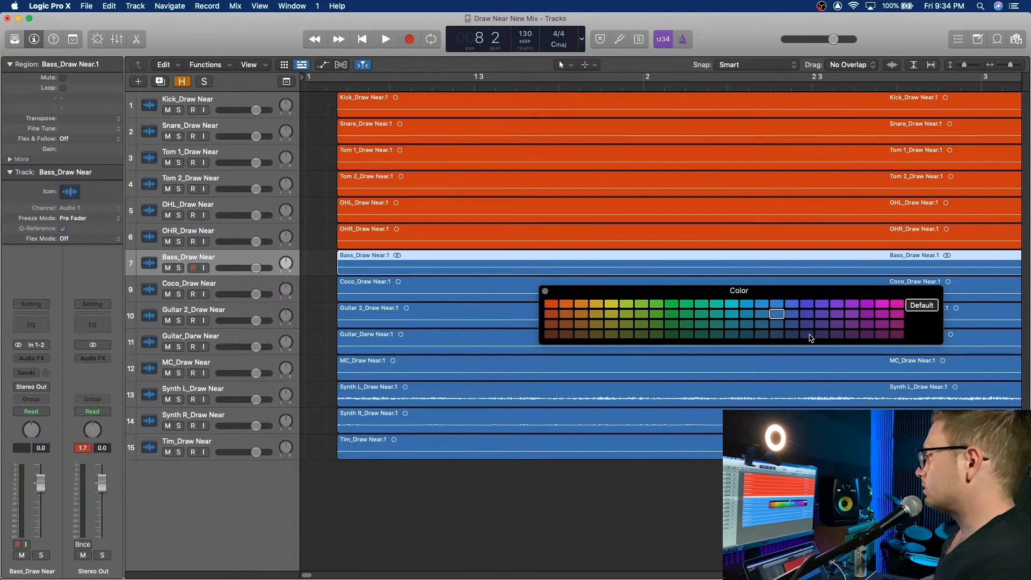
{"action": "left_click", "coordinate": [806, 334]}
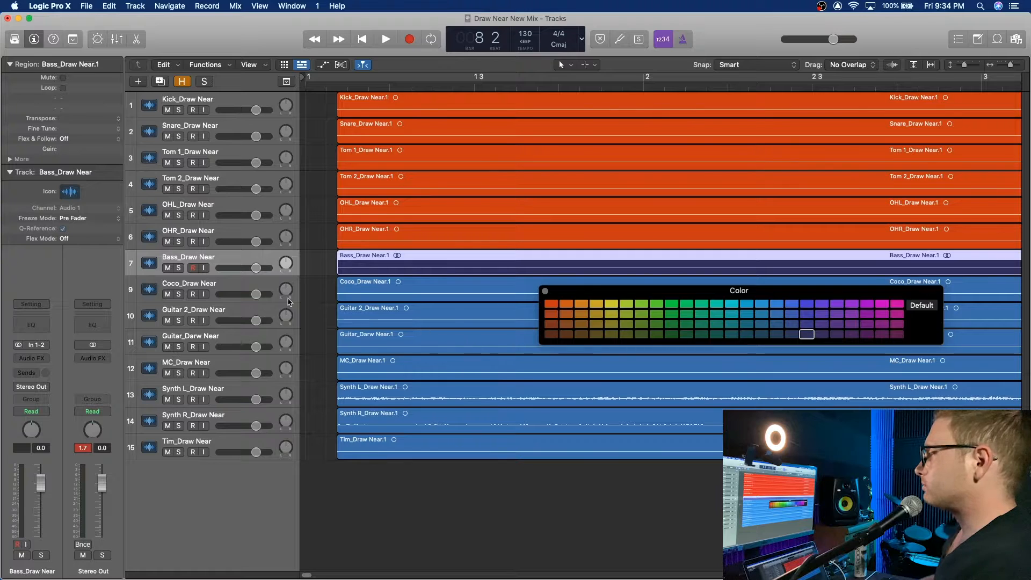
{"action": "mouse_move", "coordinate": [202, 313]}
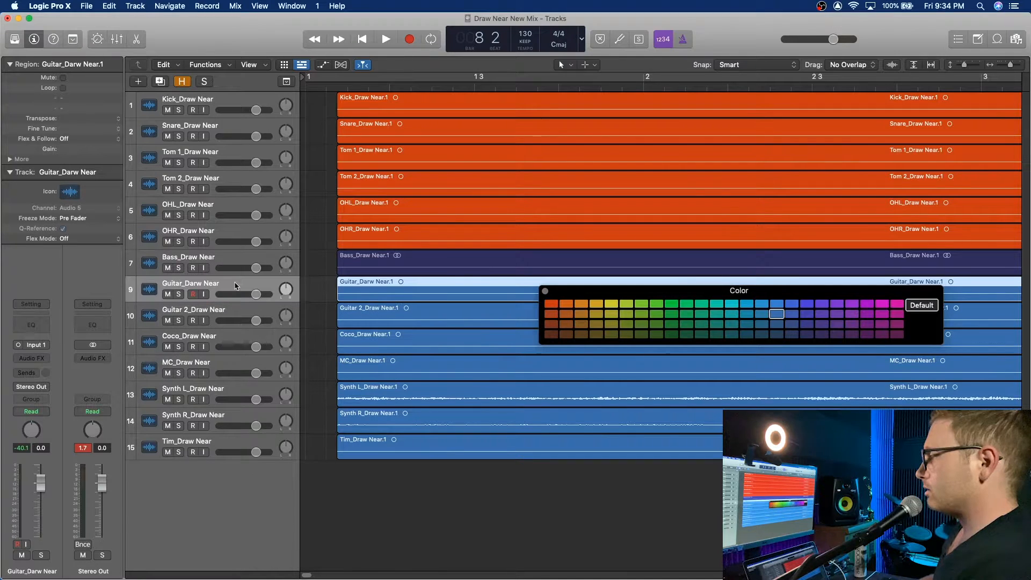
{"action": "mouse_move", "coordinate": [211, 369]}
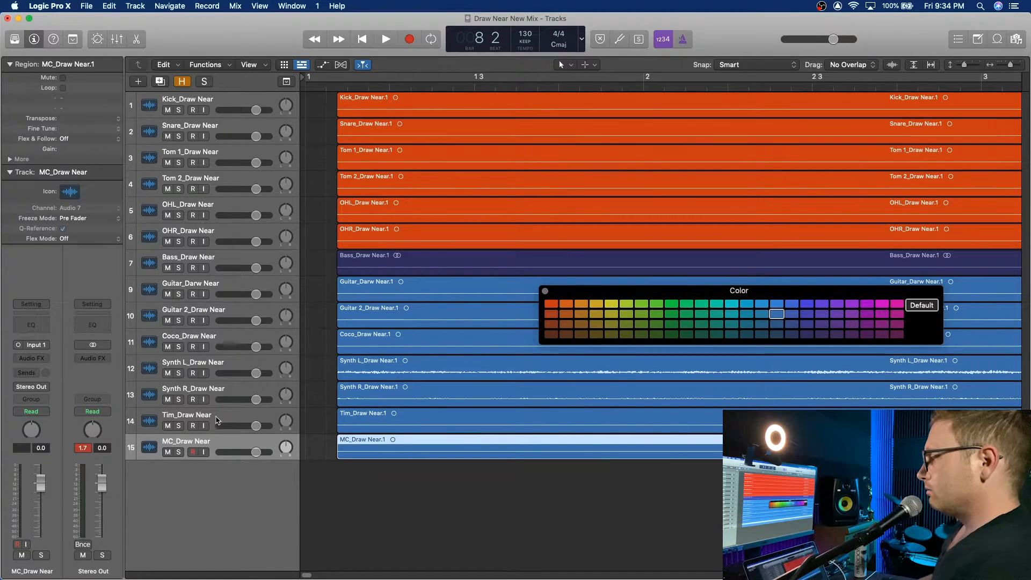
- Reorder the tracks, then colour guitars green, synths purple, and Coco and Tim teal
{"action": "left_click", "coordinate": [165, 451]}
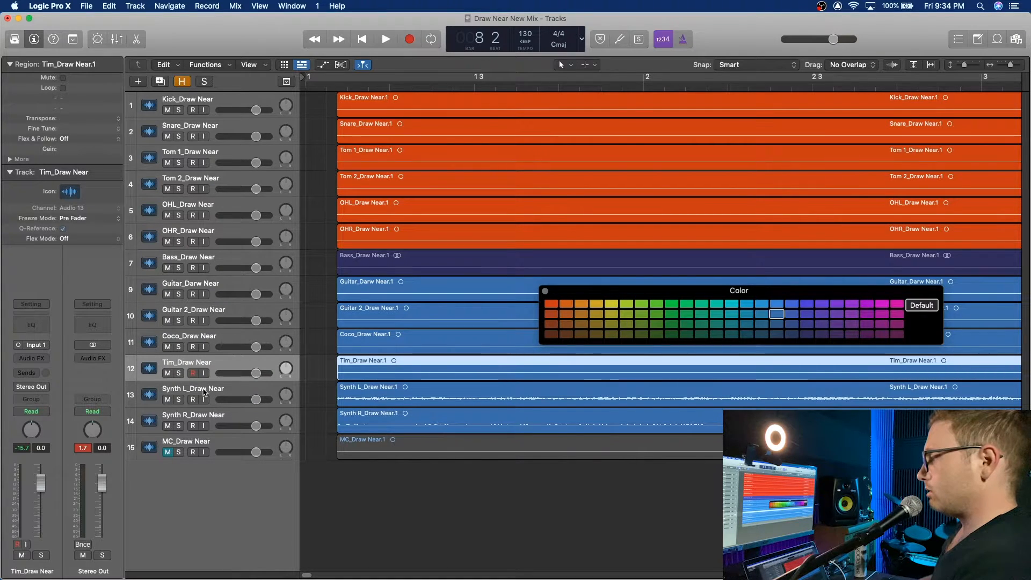
{"action": "mouse_move", "coordinate": [193, 389]}
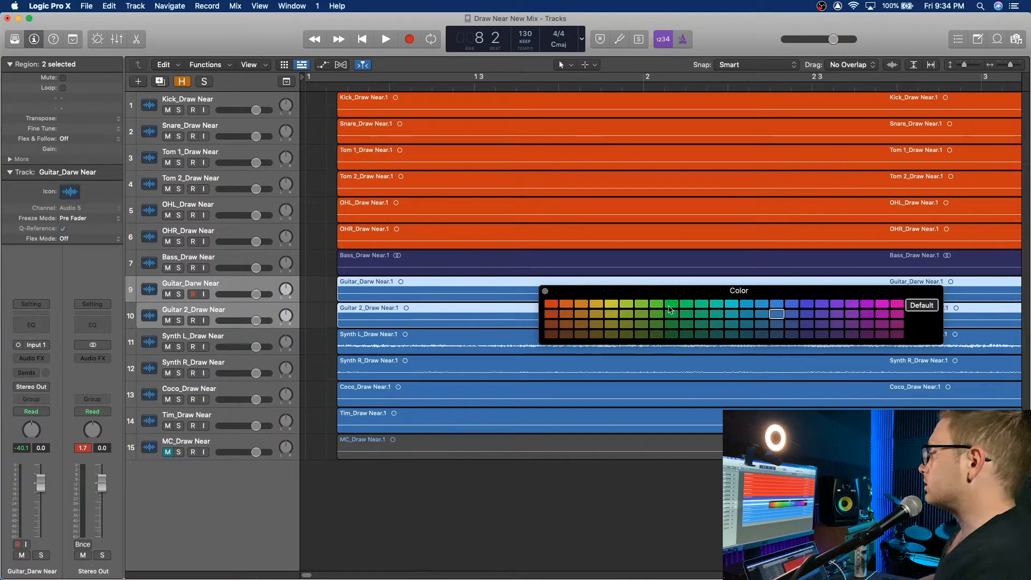
{"action": "left_click", "coordinate": [671, 303]}
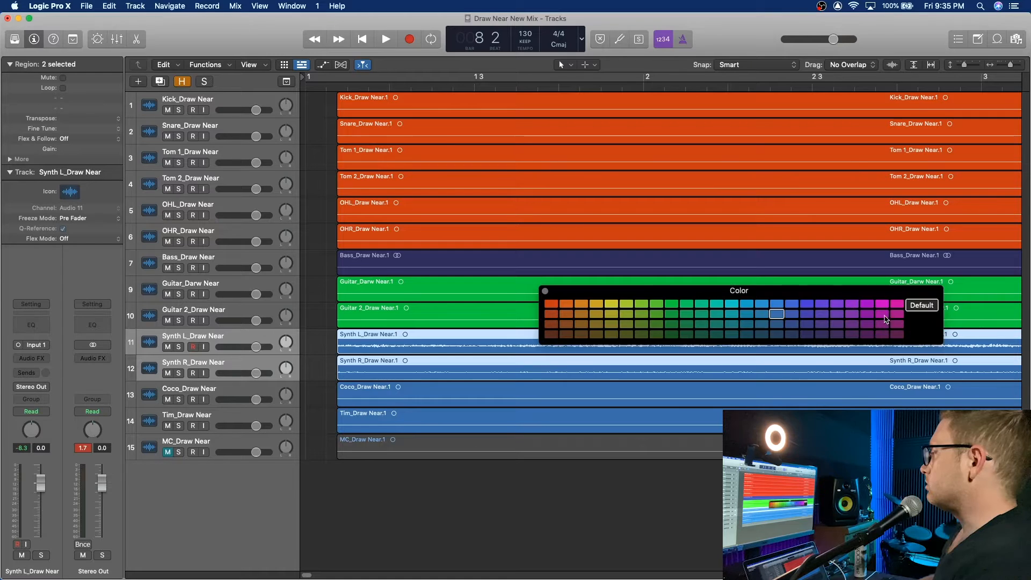
{"action": "left_click", "coordinate": [882, 322]}
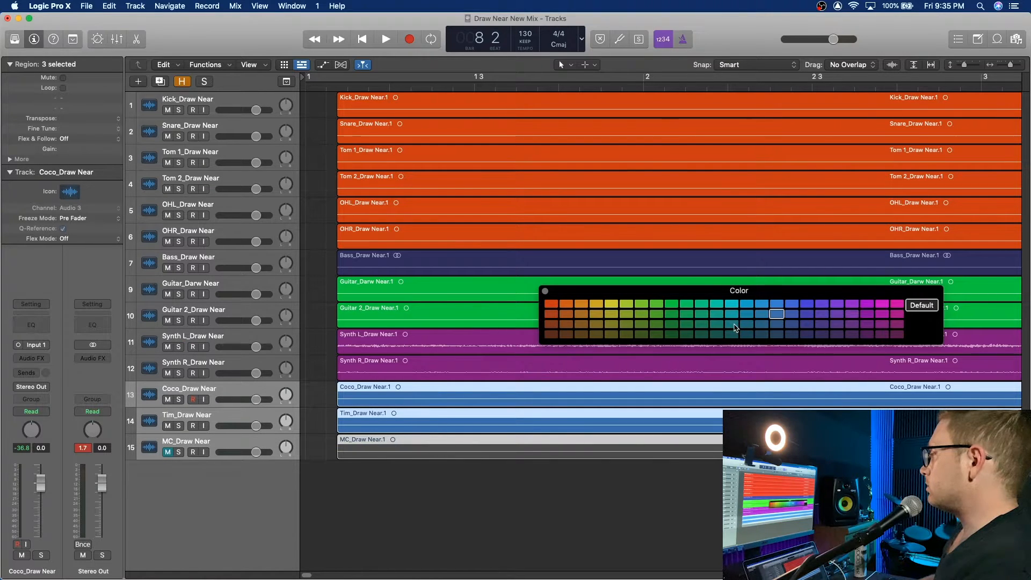
{"action": "left_click", "coordinate": [732, 314]}
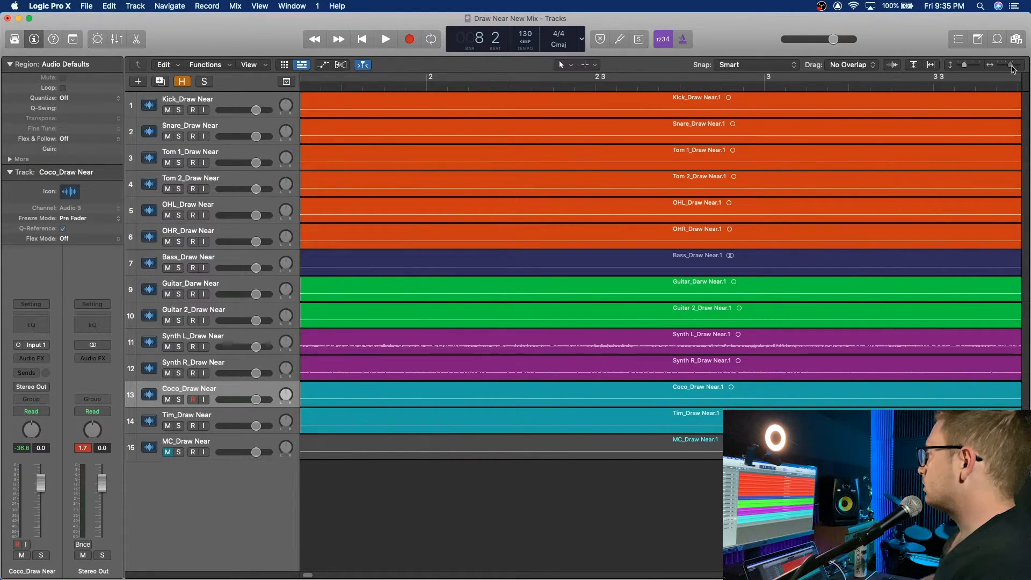
- Zoom out horizontally to view the whole song
{"action": "left_click", "coordinate": [993, 69]}
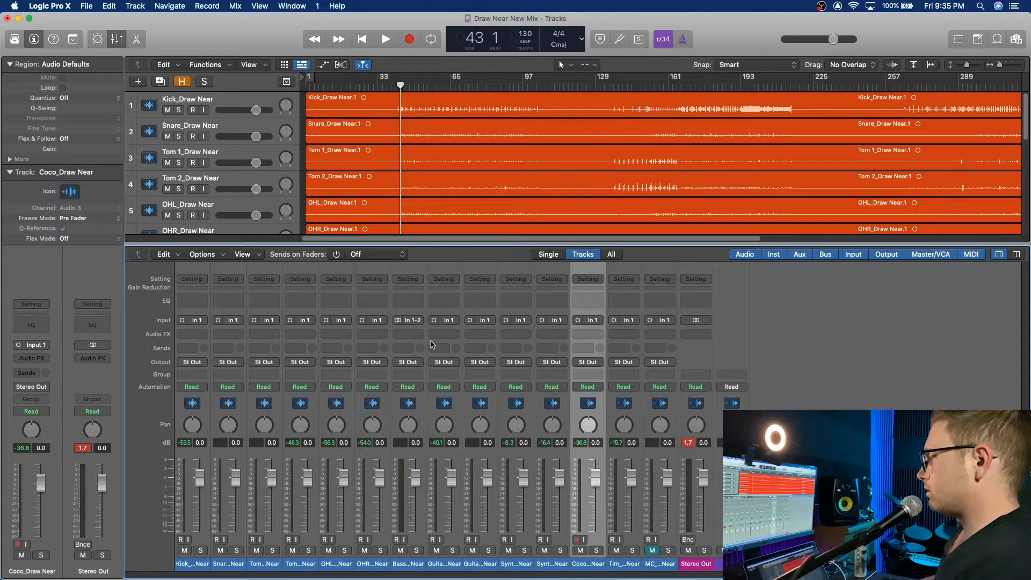
{"action": "mouse_move", "coordinate": [421, 270]}
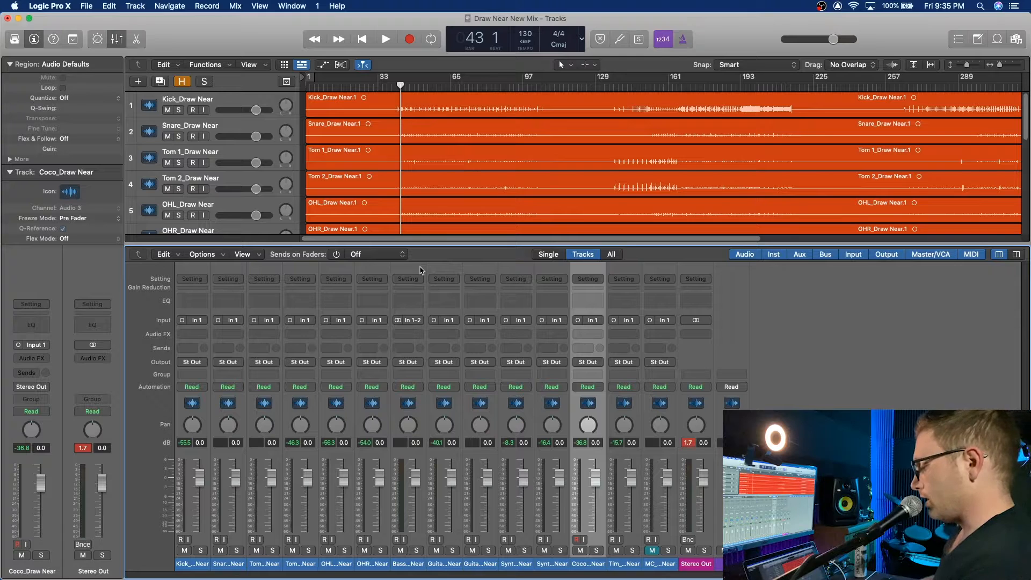
- Play the song, pull faders to rough levels, and pan the guitars -64 and +63
{"action": "left_click", "coordinate": [385, 39]}
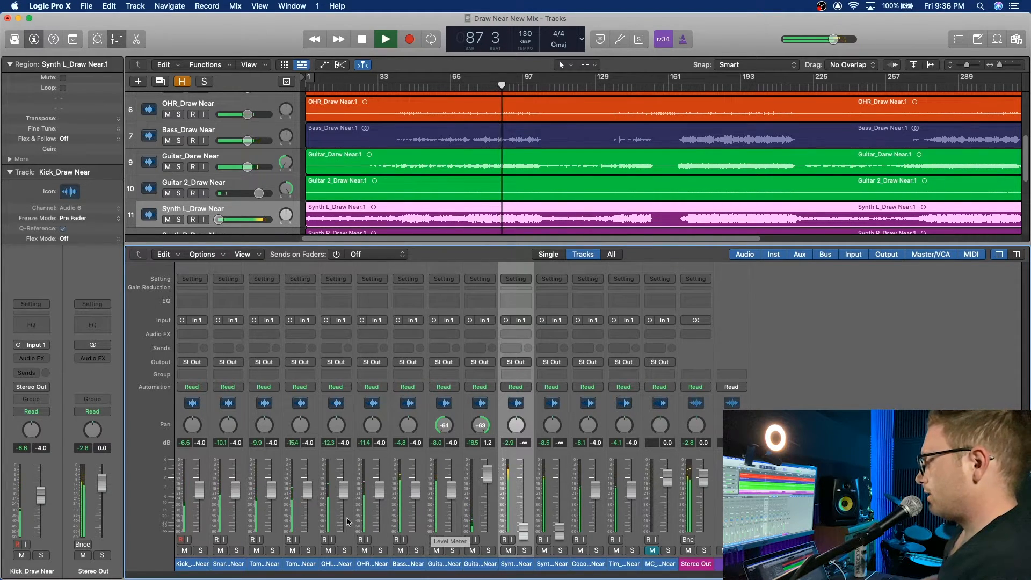
- Stop playback around bar 88, leaving fader levels and guitar panning as set
{"action": "left_click", "coordinate": [361, 38]}
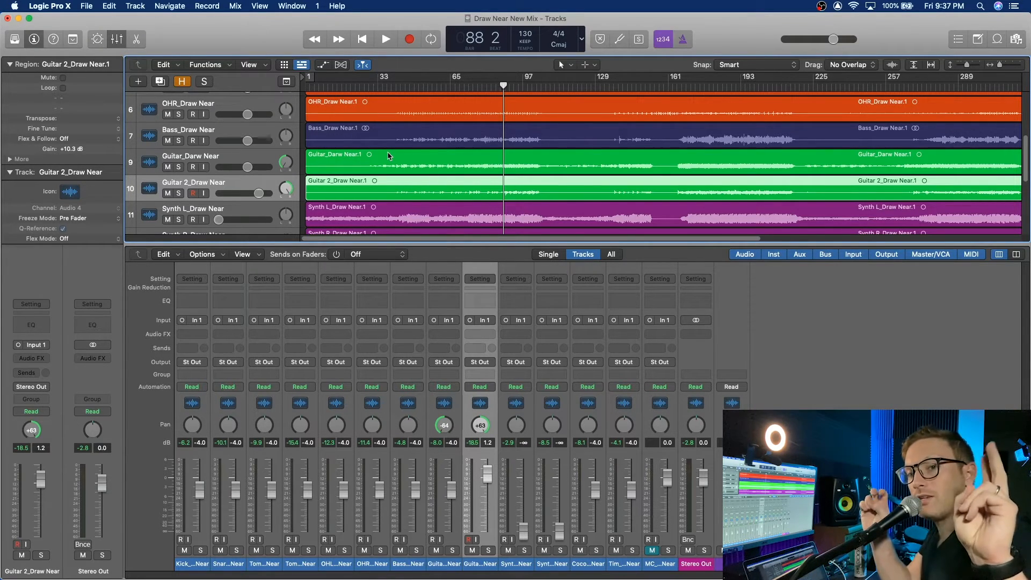
{"action": "mouse_move", "coordinate": [661, 197]}
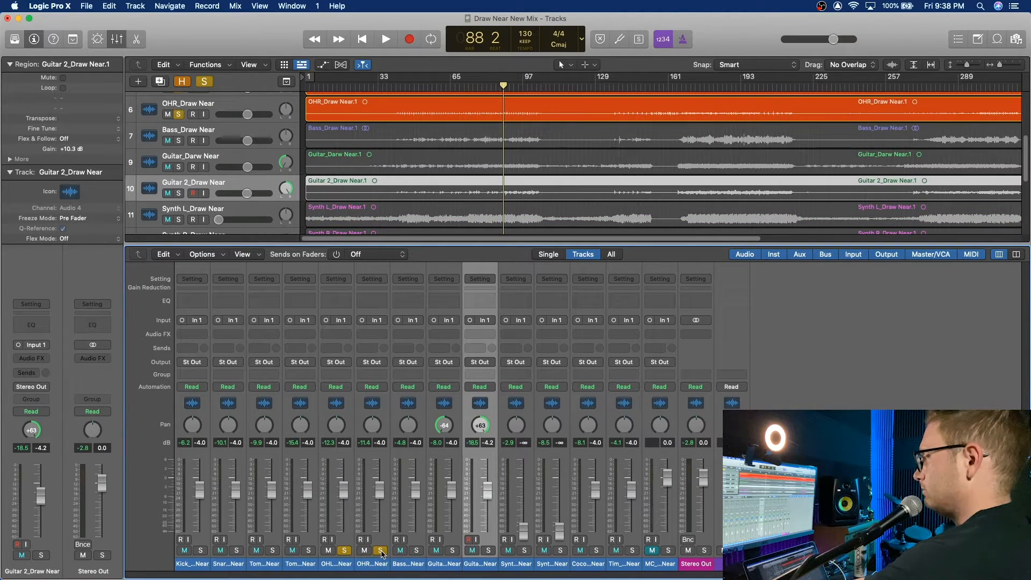
- Solo the overheads and pan toms to -33/+33 and overheads to -64/+63
{"action": "left_click", "coordinate": [386, 39]}
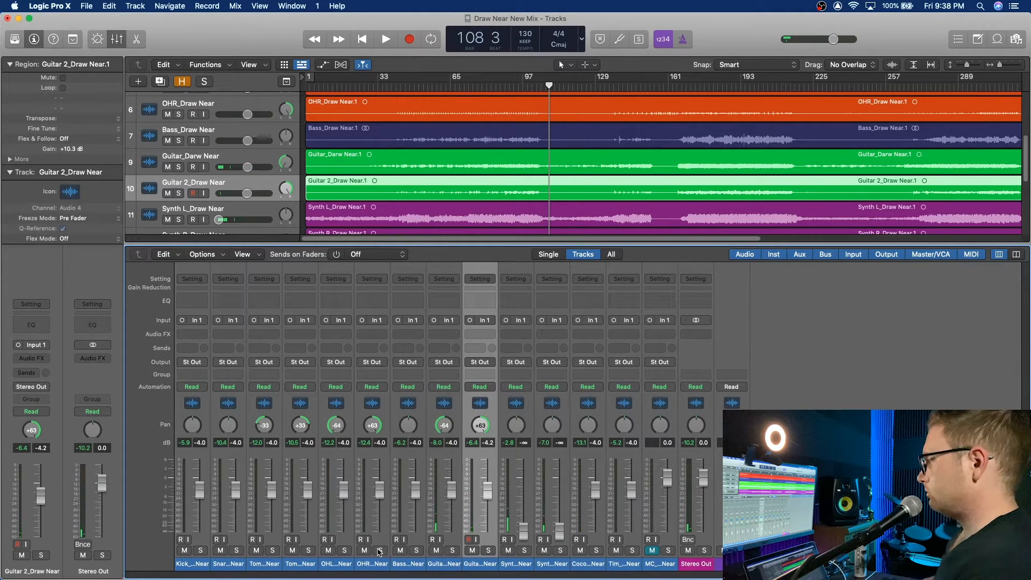
- Restart playback and rebalance faders: kick and snare up, guitars about -9 dB, Synth R -20.5
{"action": "left_click", "coordinate": [385, 39]}
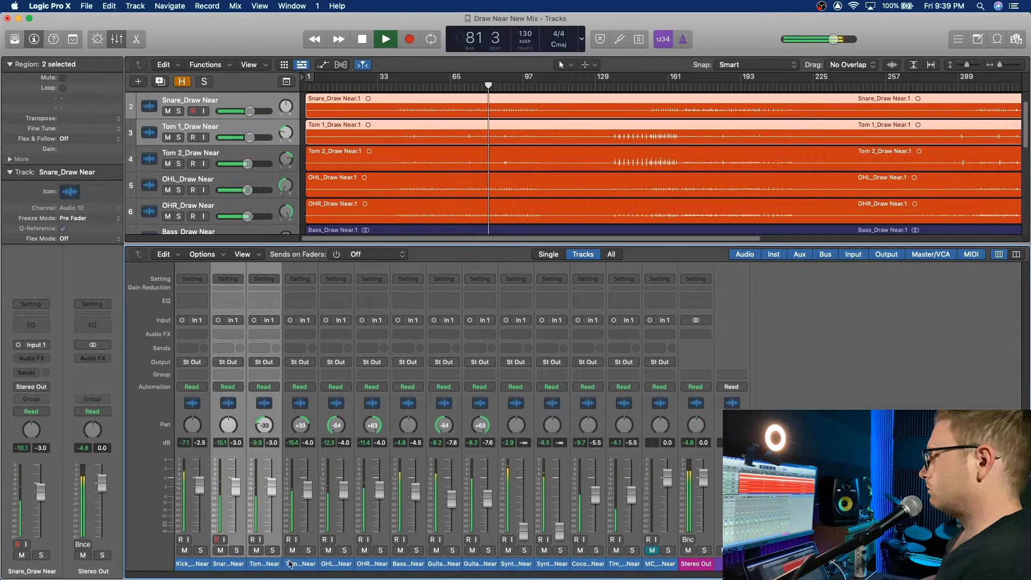
{"action": "left_click", "coordinate": [264, 563]}
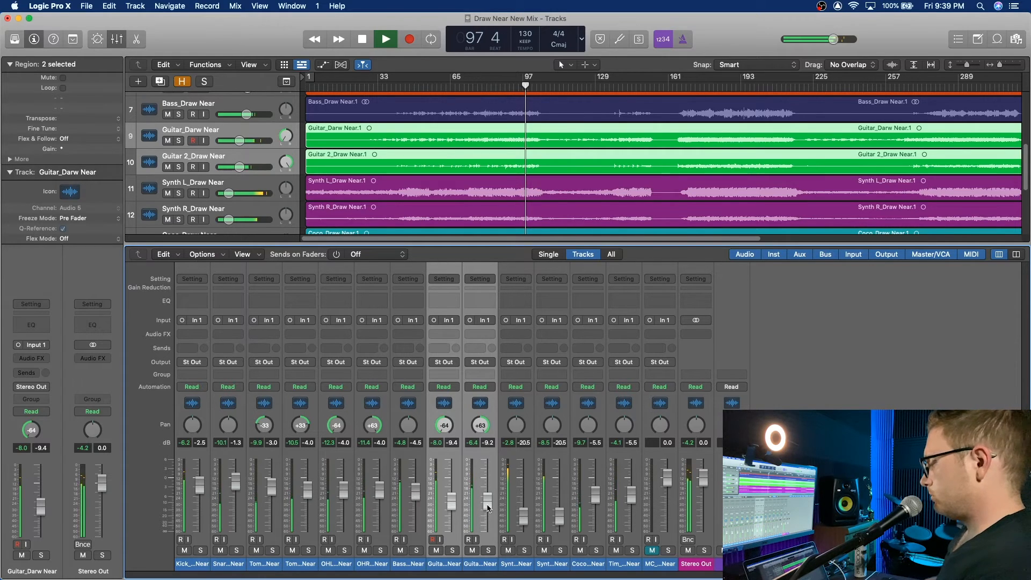
- Stop playback with the playhead near bar 81
{"action": "left_click", "coordinate": [385, 38]}
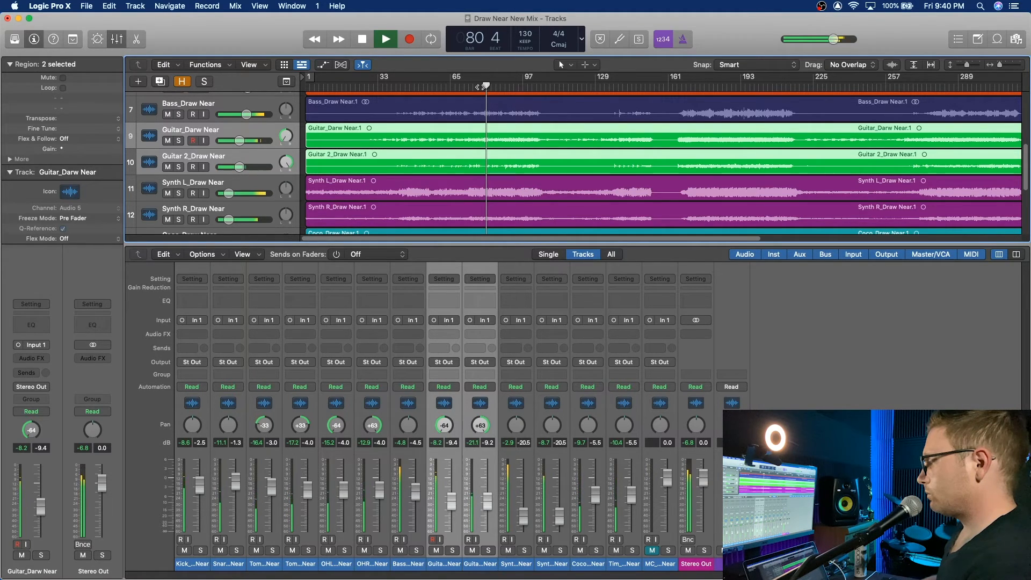
{"action": "left_click", "coordinate": [385, 39]}
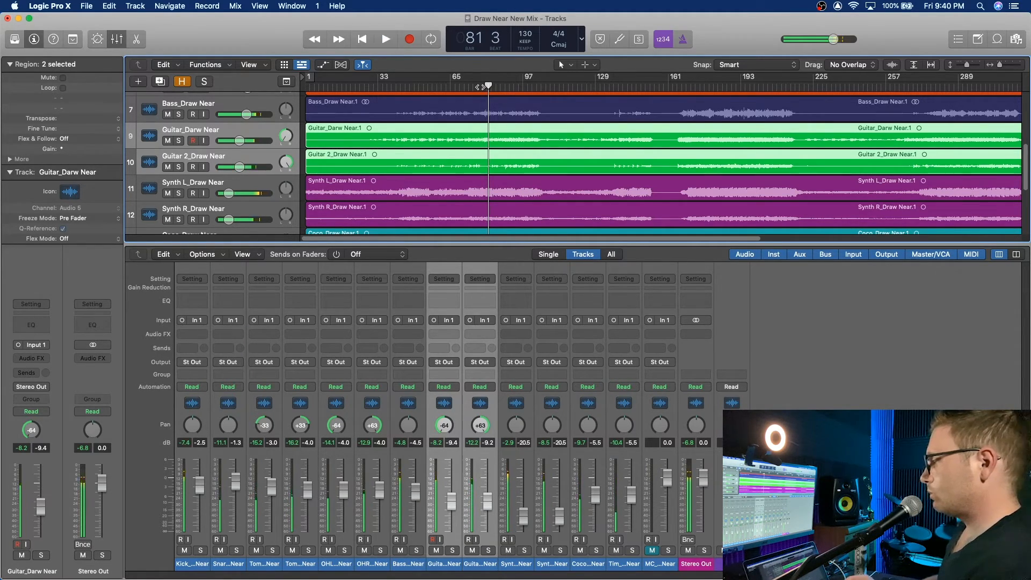